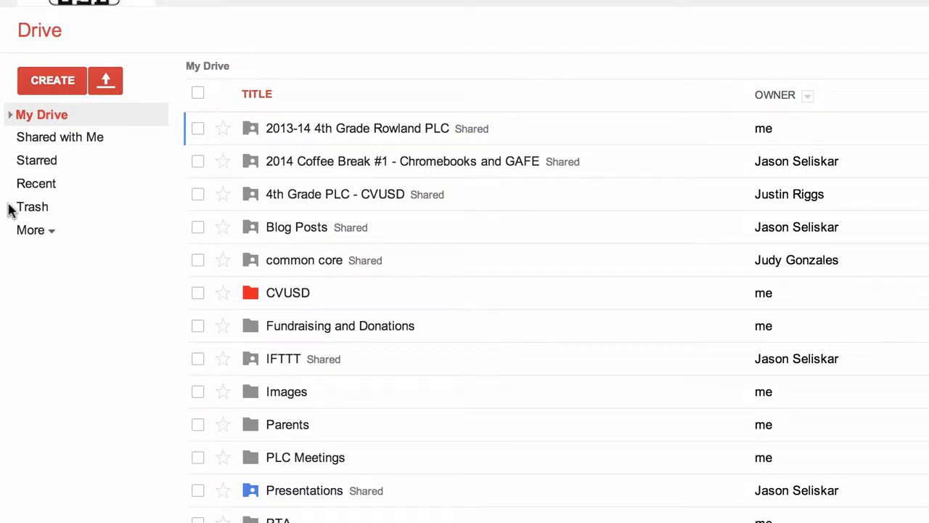
pyautogui.moveTo(60, 137)
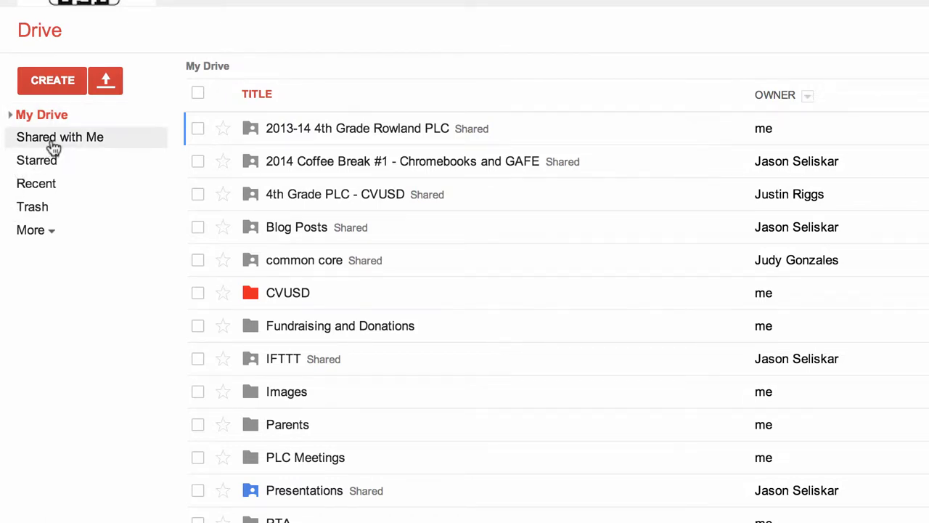
# Review the shared items, glance at My Drive, then return to Shared with Me
pyautogui.click(60, 136)
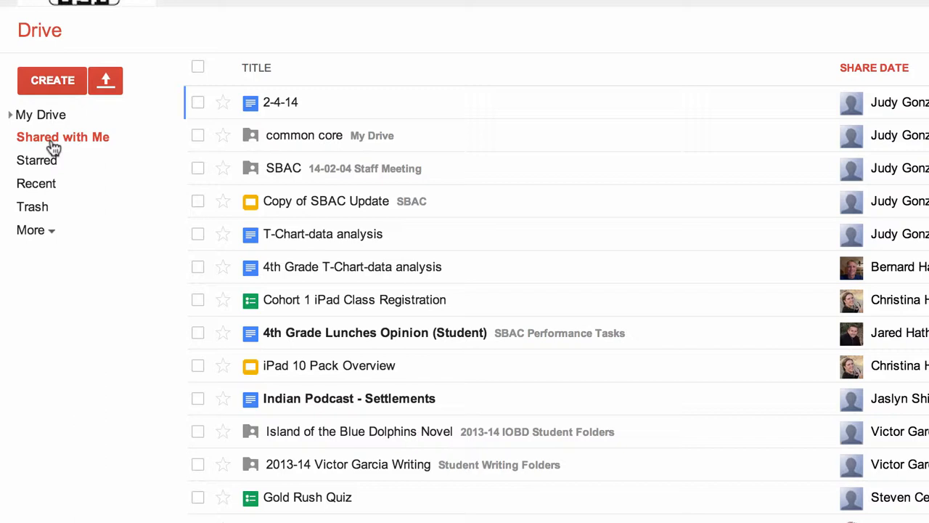
pyautogui.moveTo(225, 168)
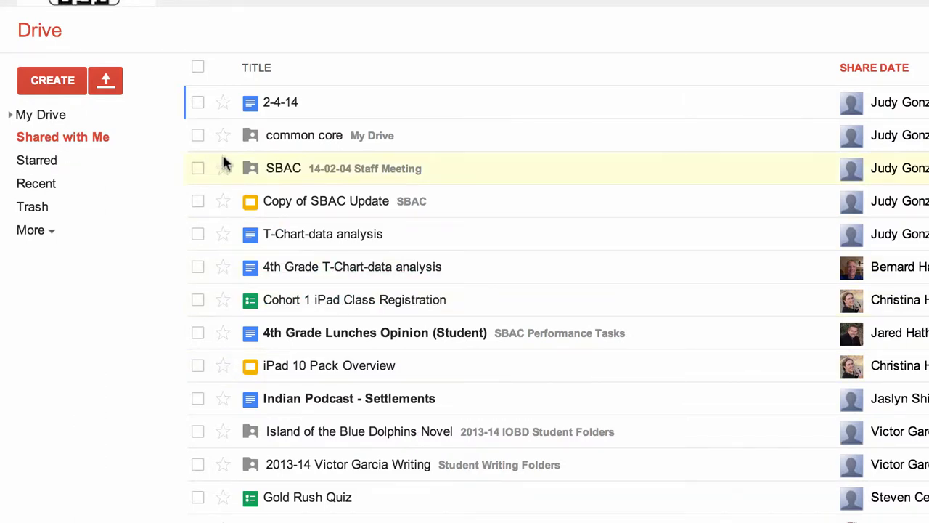
pyautogui.click(198, 102)
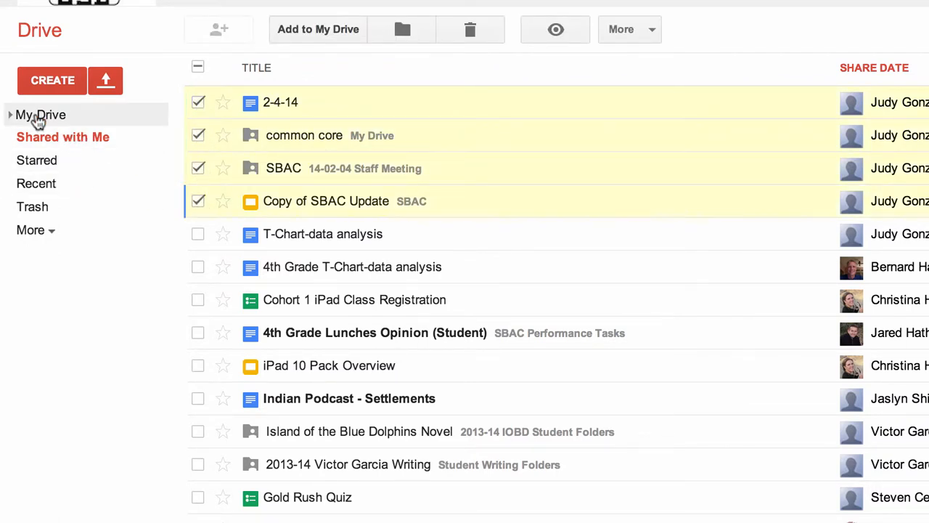
pyautogui.click(42, 114)
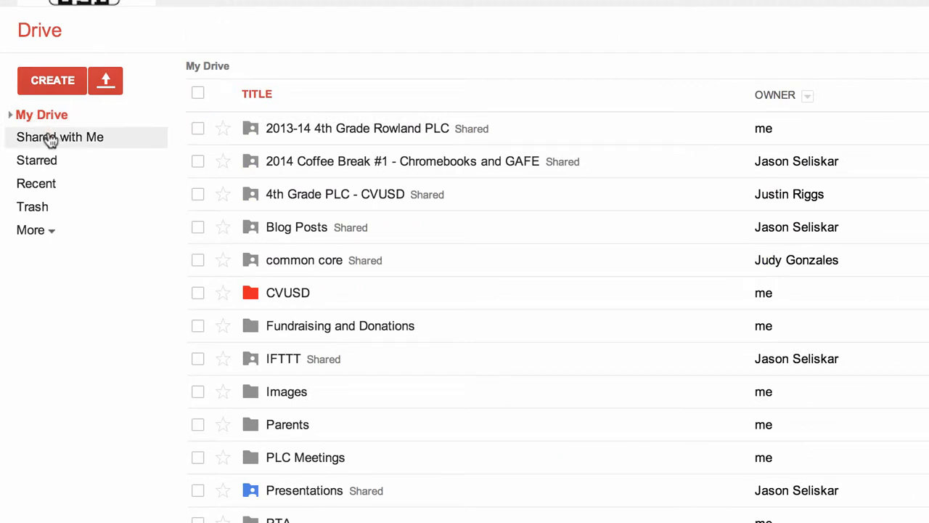
pyautogui.click(59, 137)
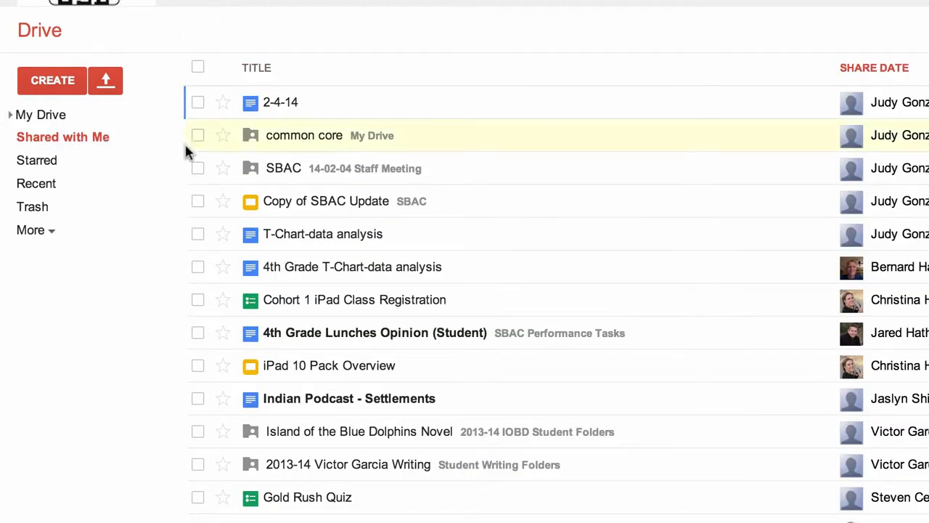
# Select the 2-4-14 document and add it to My Drive
pyautogui.click(198, 103)
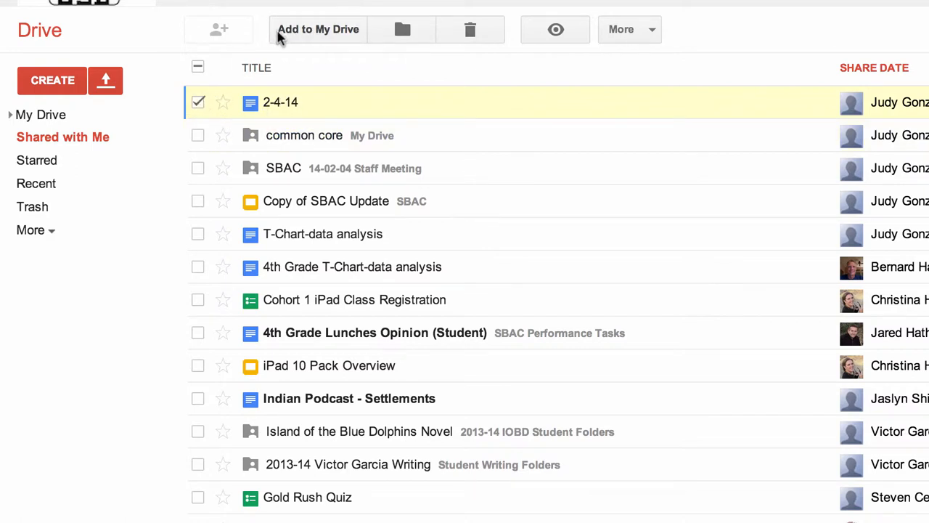
pyautogui.moveTo(233, 62)
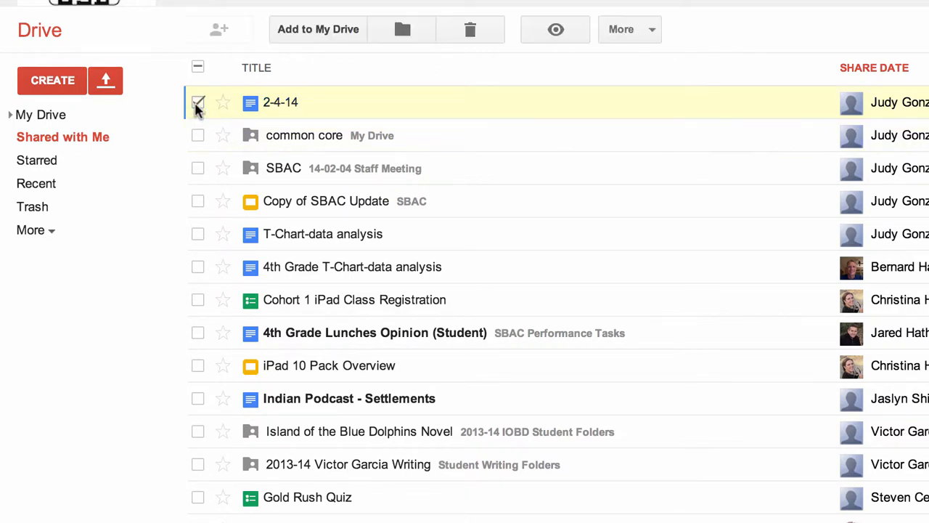
pyautogui.click(198, 102)
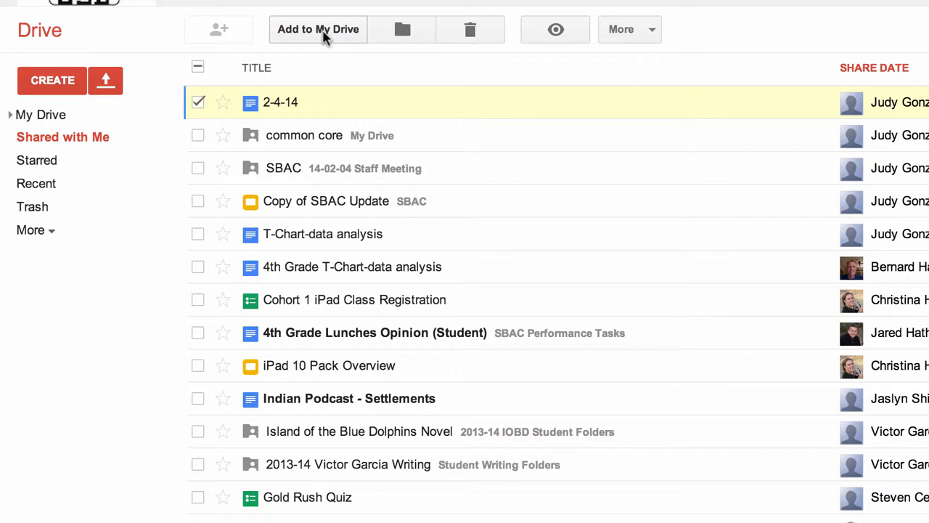
pyautogui.click(318, 29)
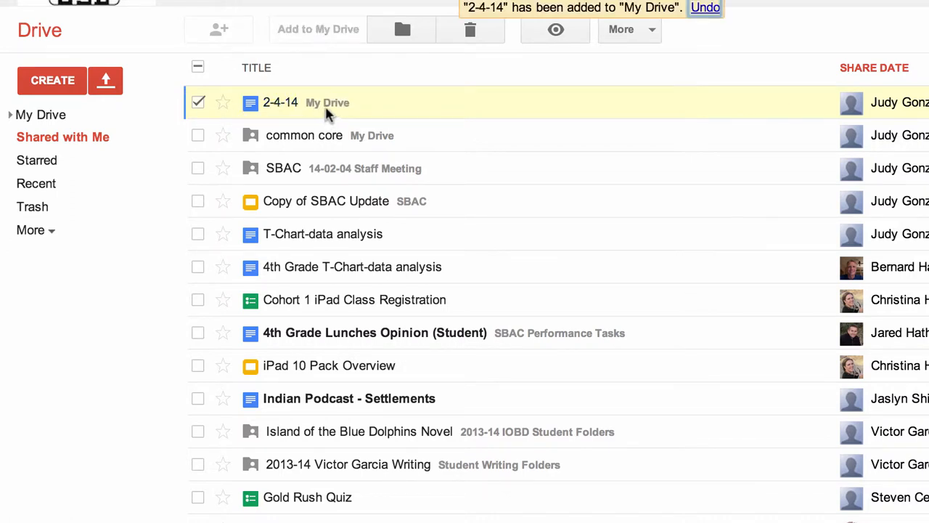
pyautogui.moveTo(336, 115)
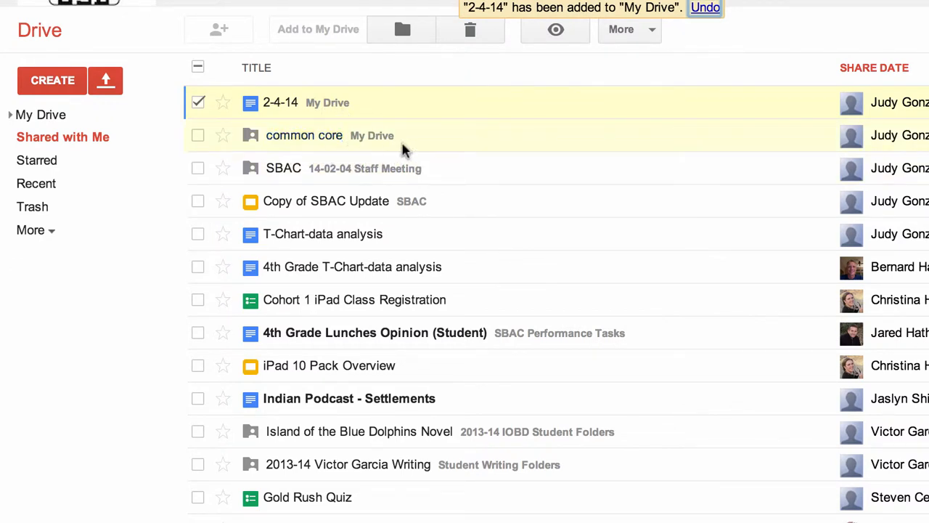
pyautogui.moveTo(305, 179)
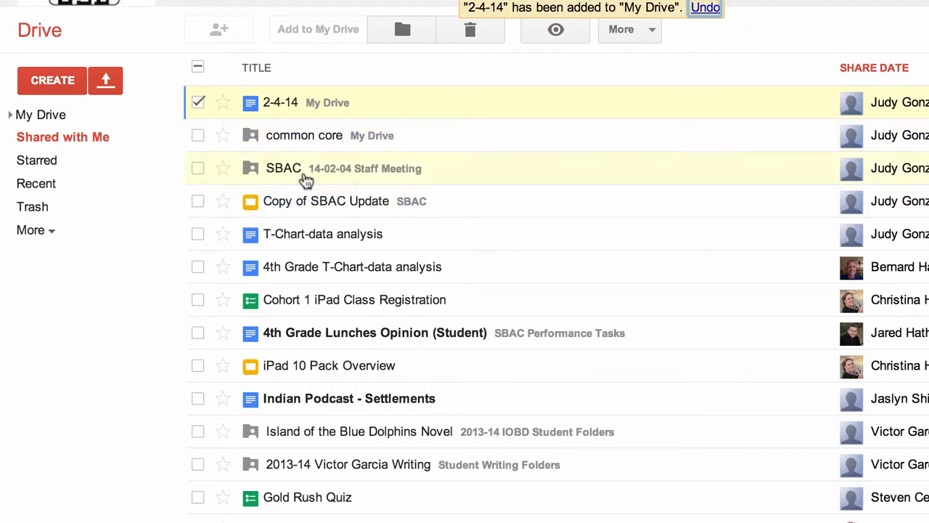
pyautogui.moveTo(397, 177)
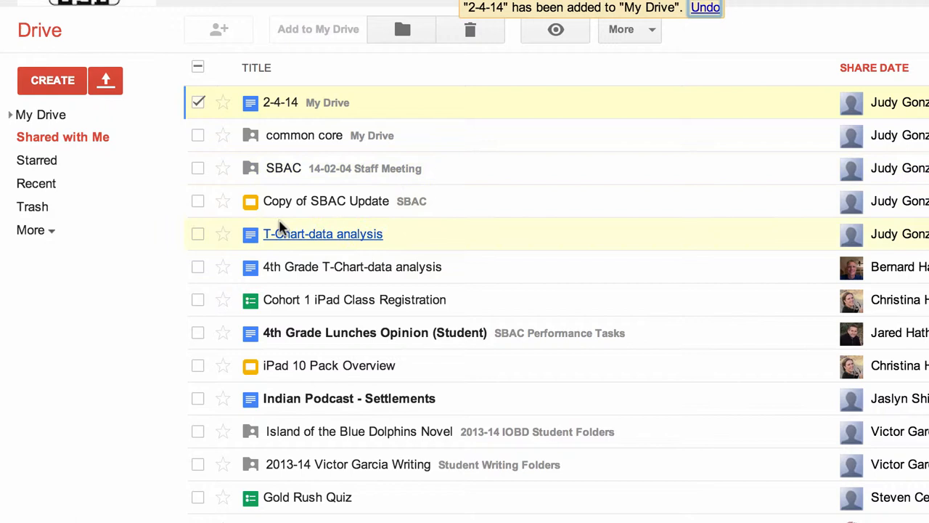
pyautogui.moveTo(395, 135)
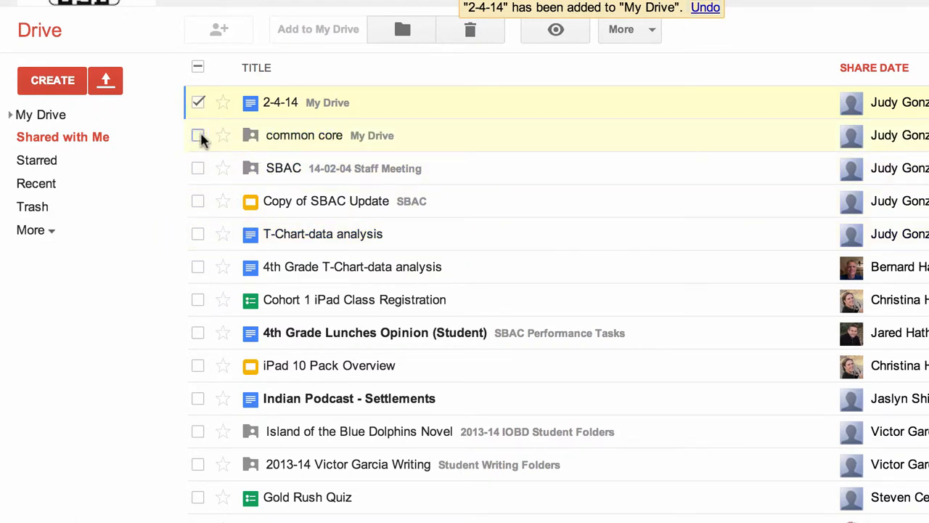
# Also select common core, confirm it's in My Drive, and start moving both items
pyautogui.click(198, 135)
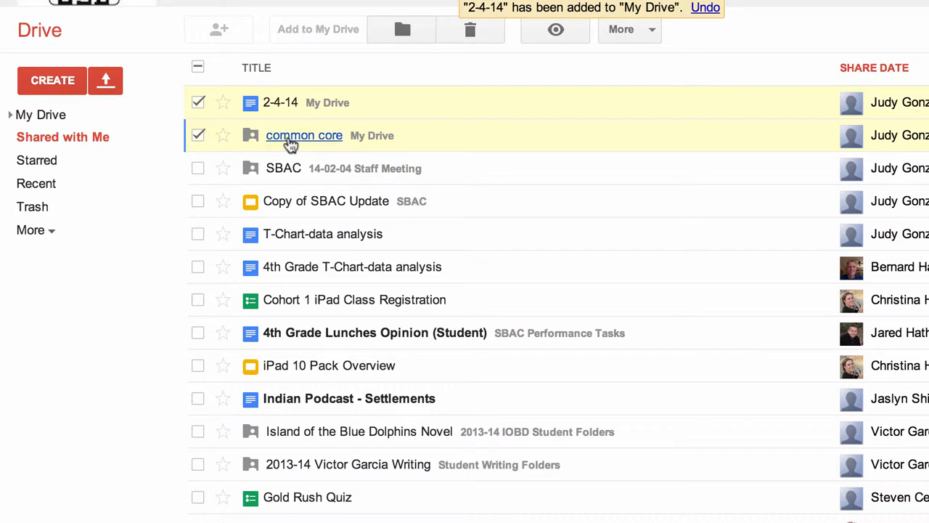
pyautogui.moveTo(356, 150)
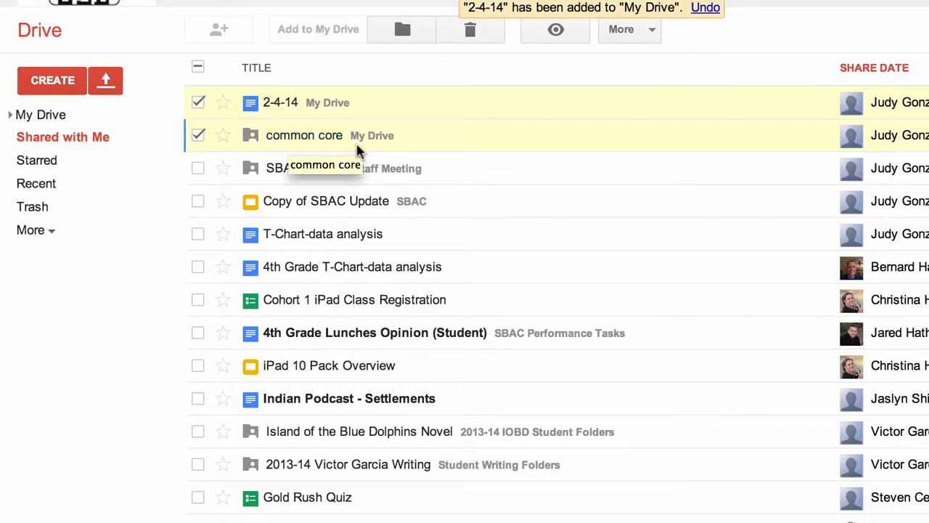
pyautogui.click(42, 114)
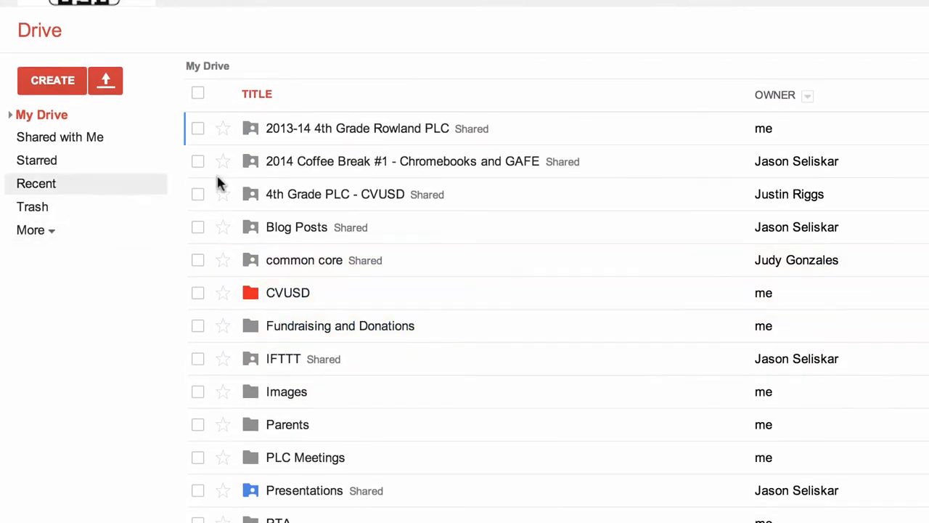
pyautogui.click(60, 137)
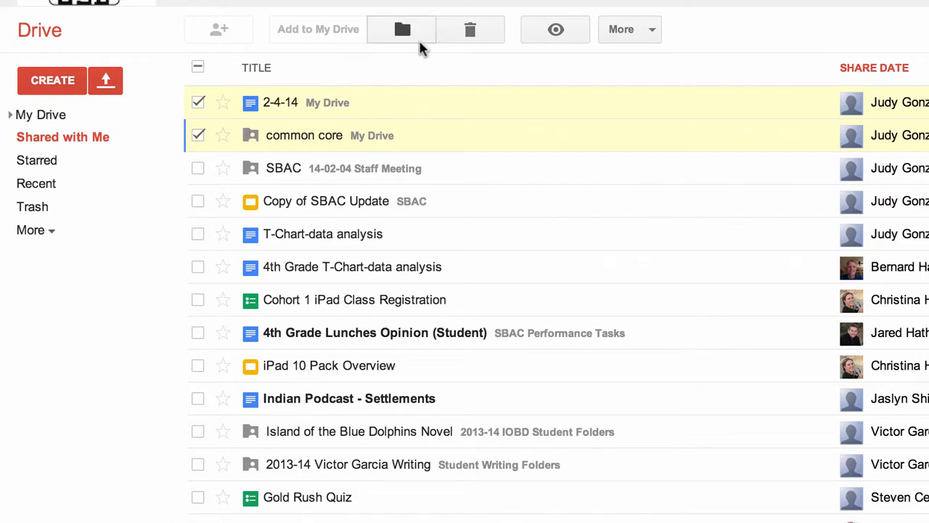
pyautogui.moveTo(401, 29)
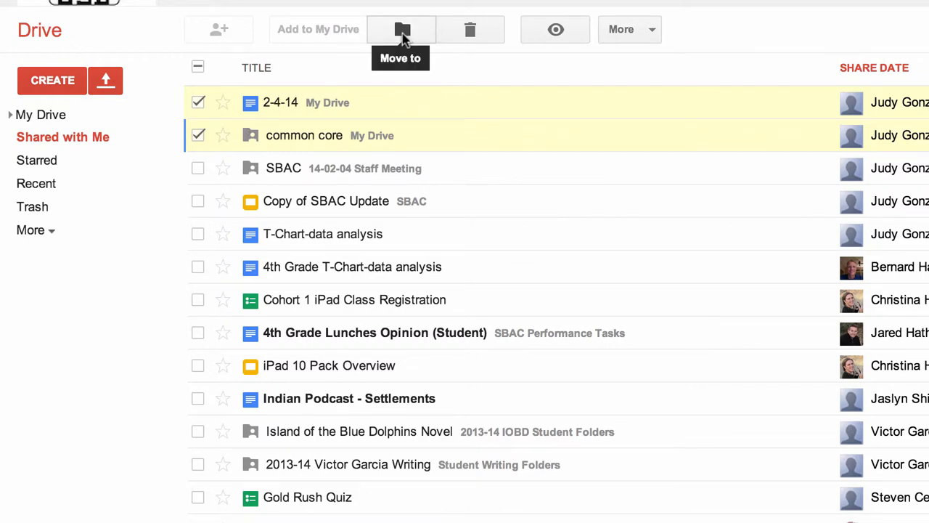
pyautogui.click(401, 29)
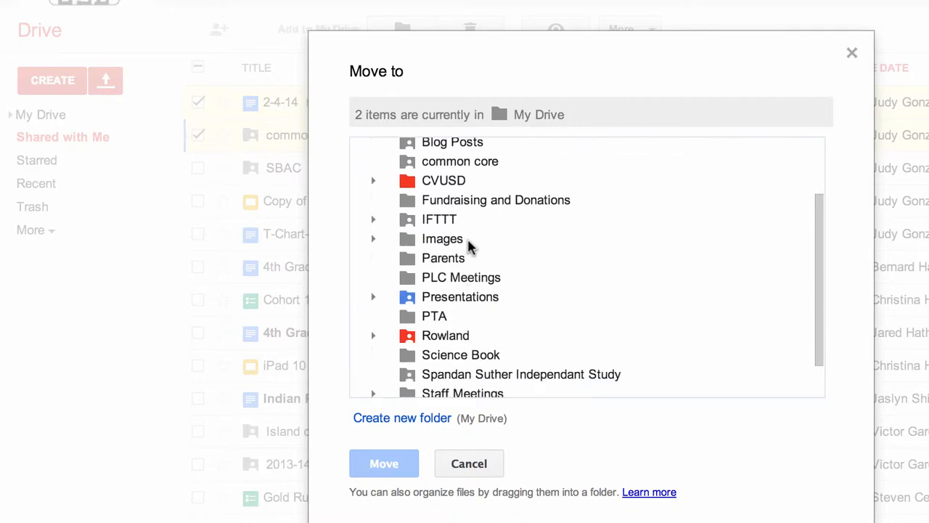
# Move 2-4-14 and common core into Staff Meetings > 14-02-04 Staff Meeting
pyautogui.scroll(-3)
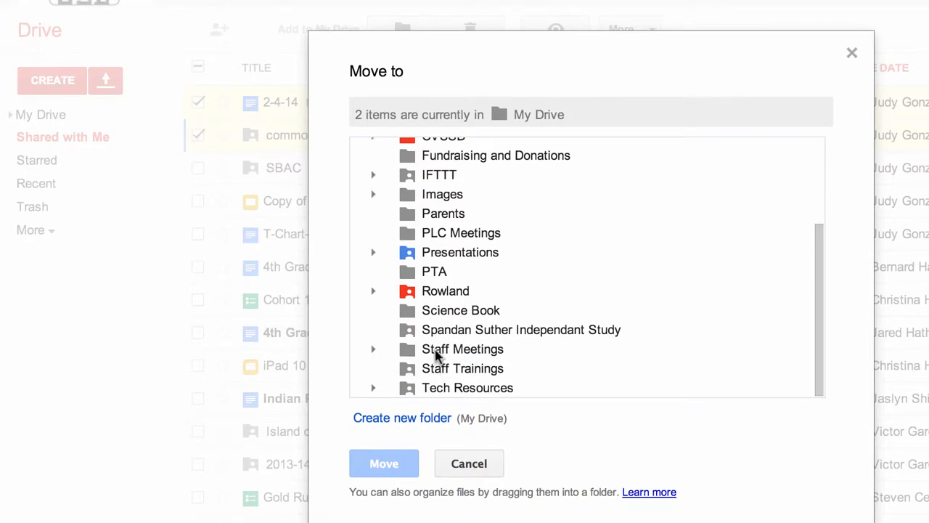
pyautogui.click(463, 349)
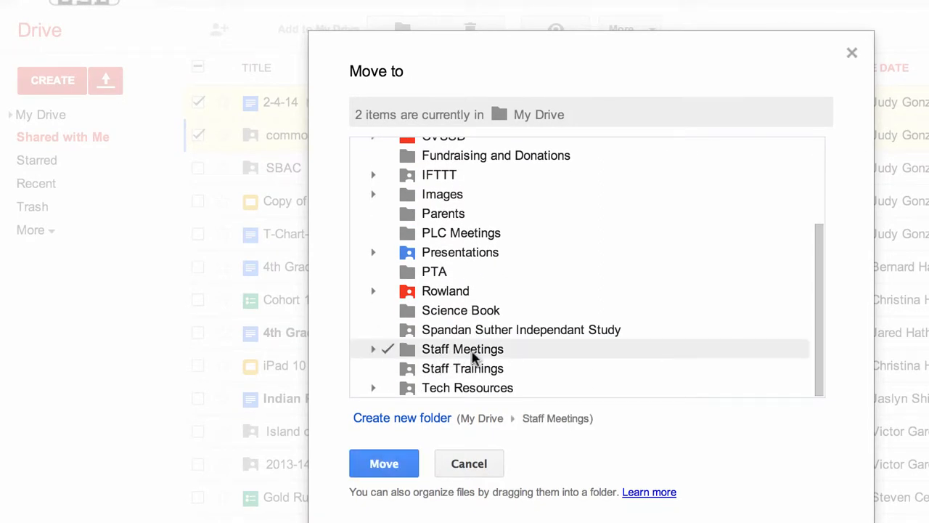
pyautogui.moveTo(375, 353)
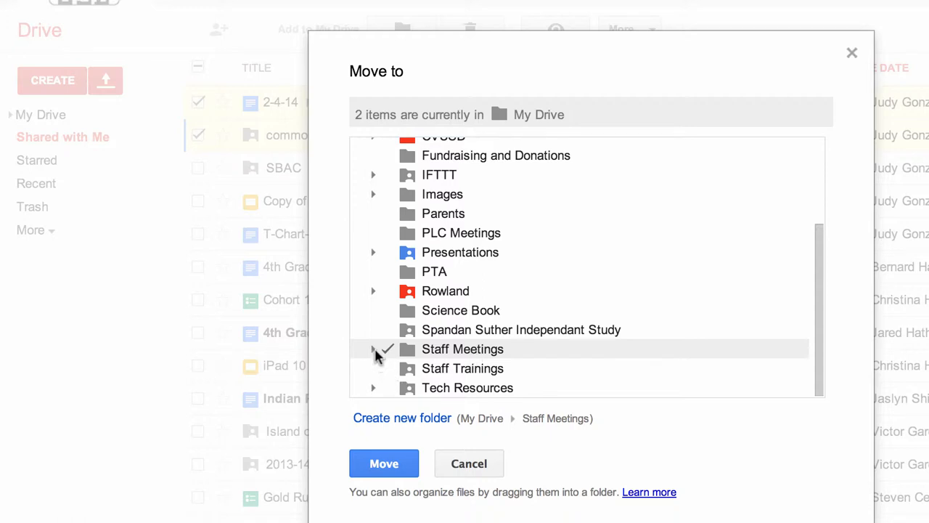
pyautogui.click(373, 349)
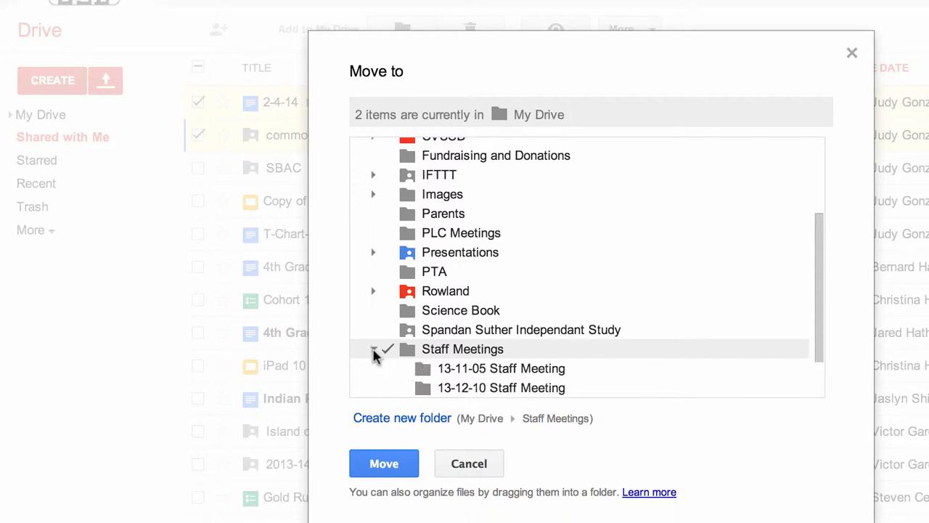
pyautogui.click(373, 349)
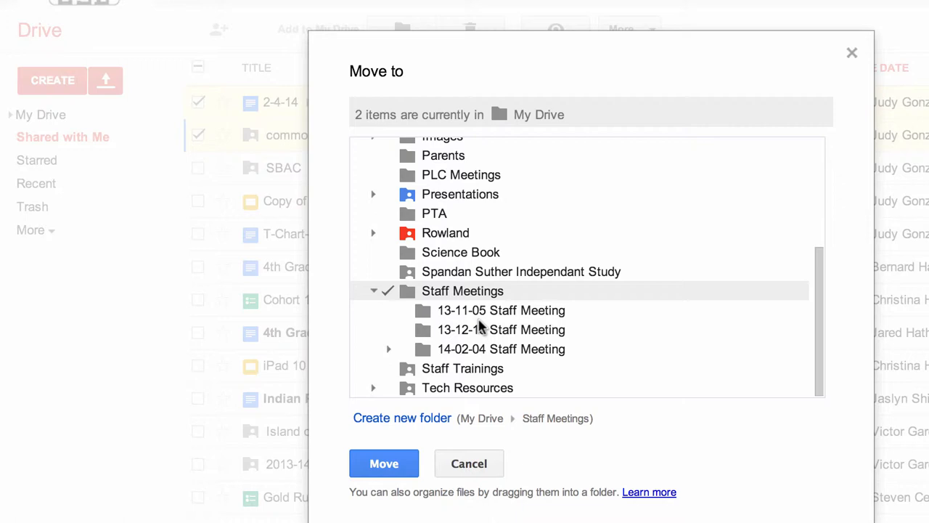
pyautogui.click(501, 350)
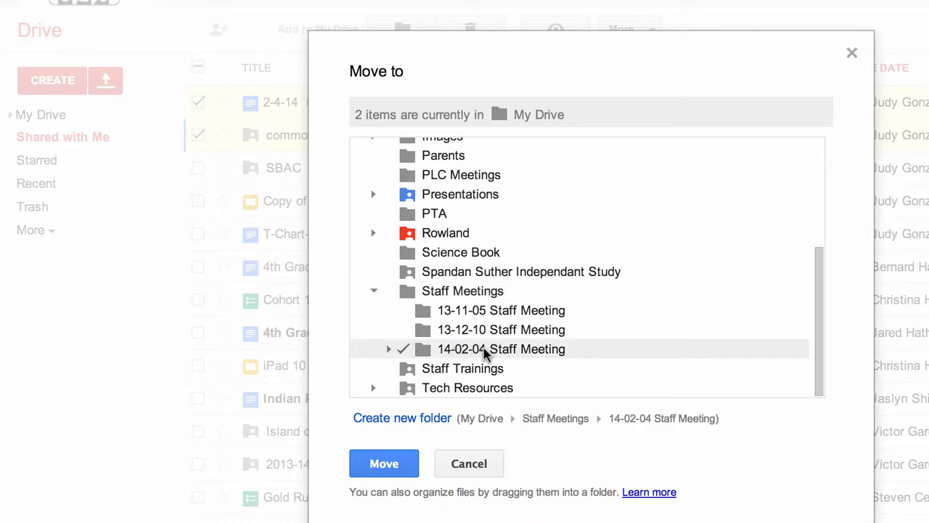
pyautogui.moveTo(407, 361)
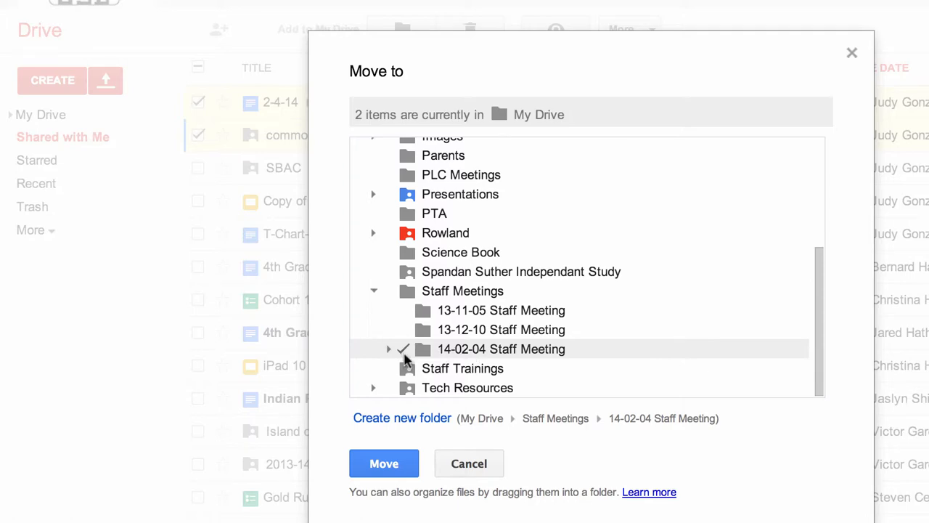
pyautogui.moveTo(411, 456)
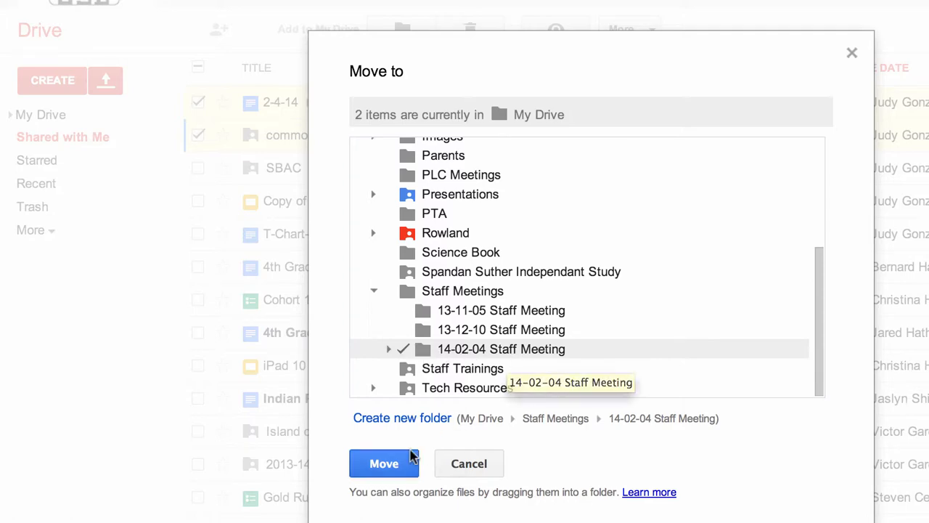
pyautogui.moveTo(384, 463)
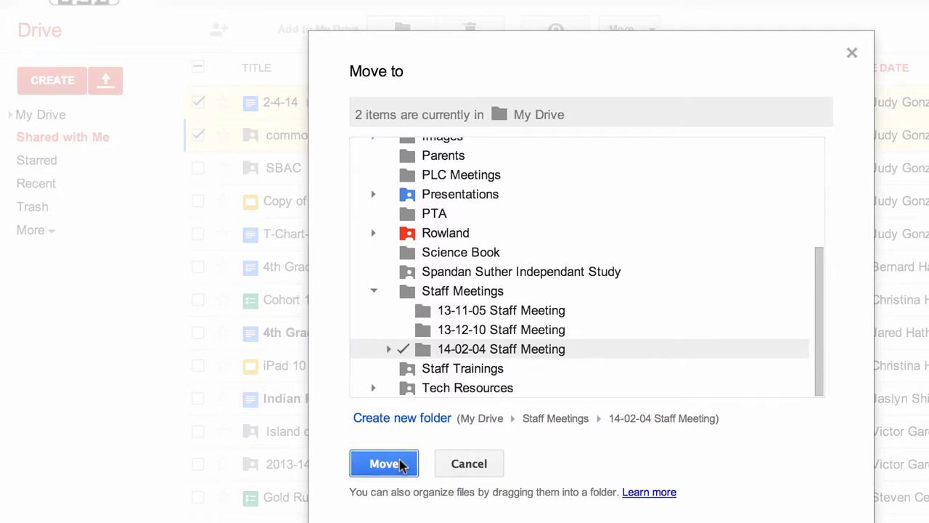
pyautogui.click(383, 463)
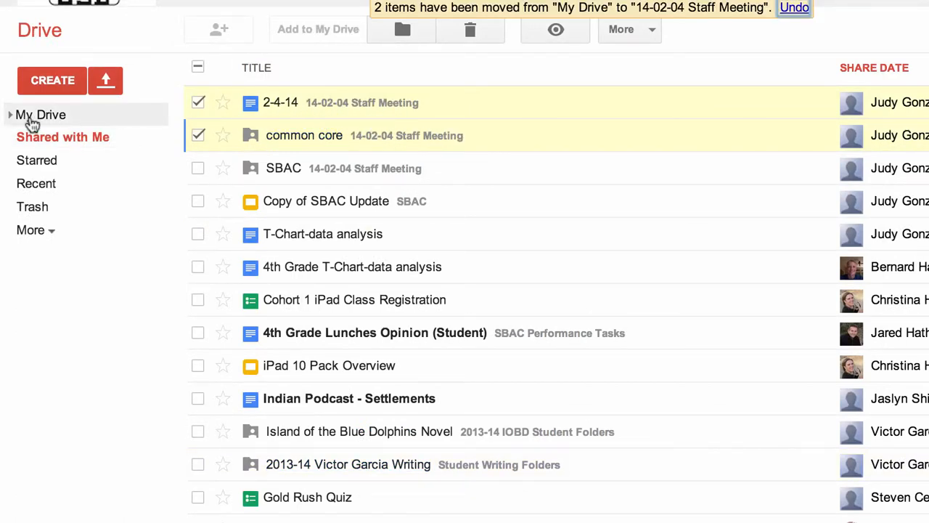
# Browse My Drive into Staff Meetings to find common core, SBAC and 2-4-14 in 14-02-04 Staff Meeting
pyautogui.click(40, 114)
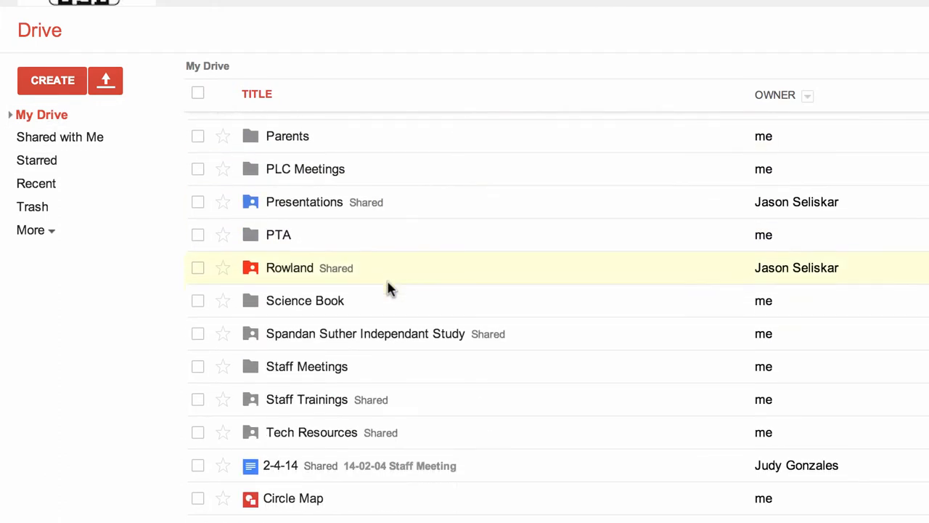
pyautogui.doubleClick(306, 365)
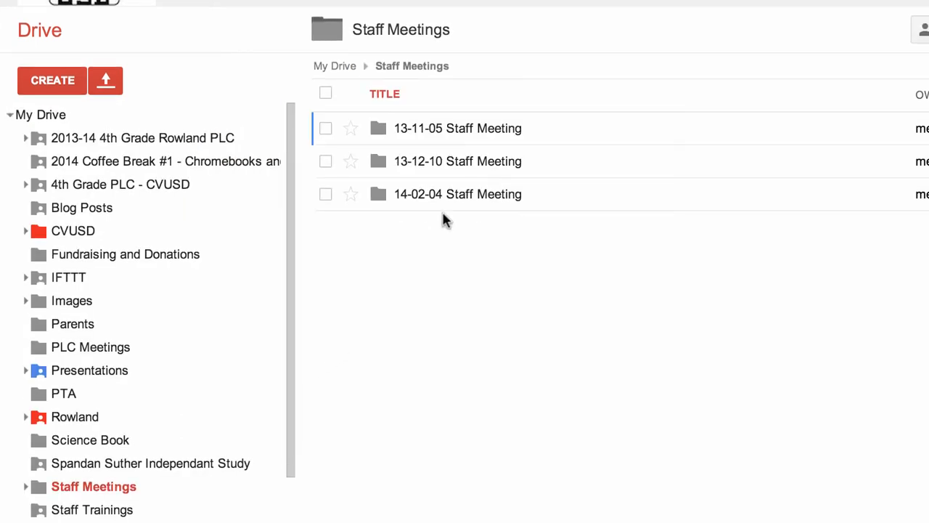
pyautogui.moveTo(458, 194)
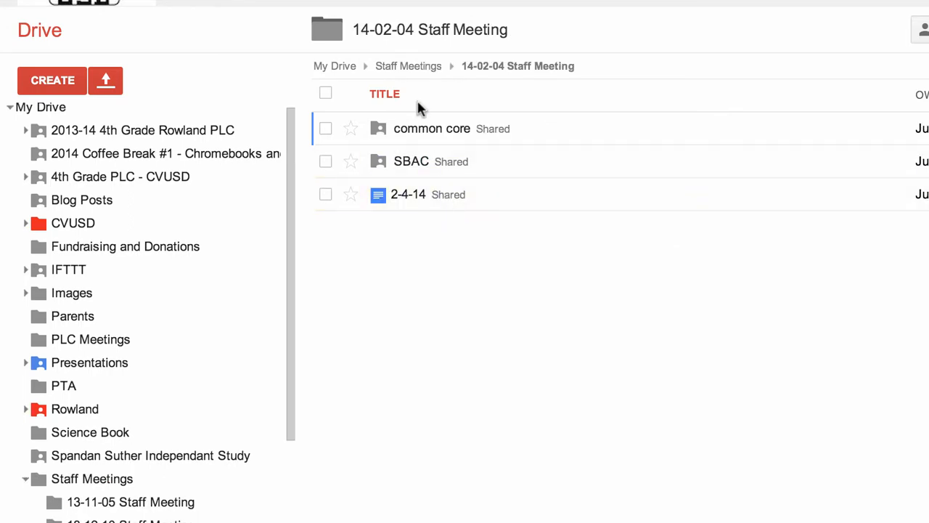
pyautogui.moveTo(446, 279)
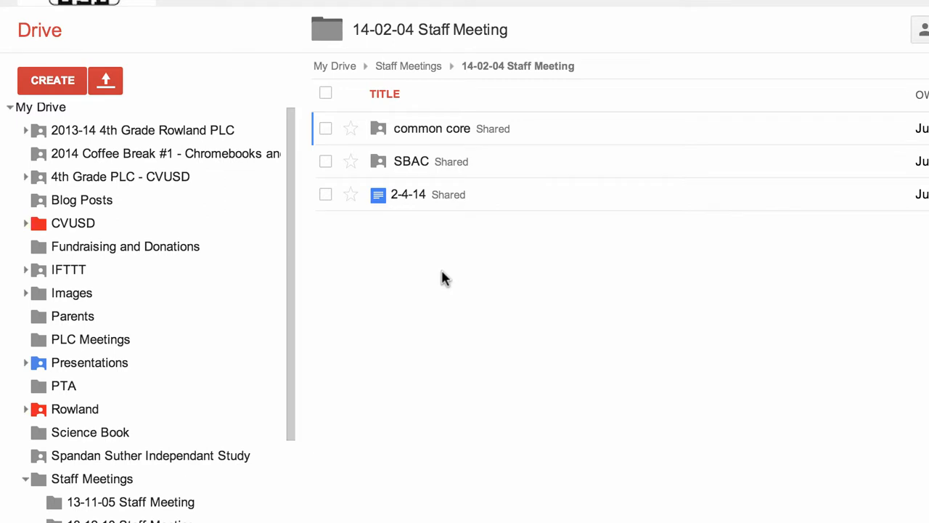
pyautogui.scroll(-3)
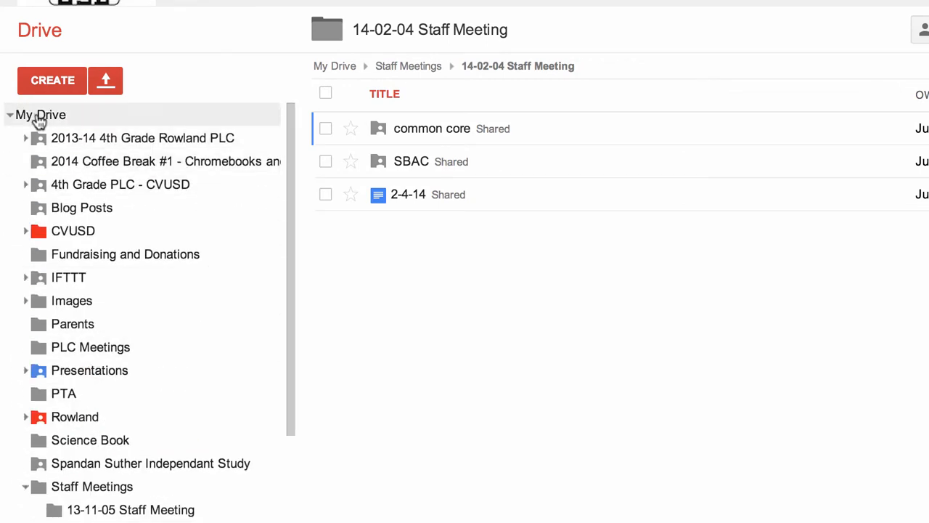
# Open the shared common core folder to view its PDFs, then return to Shared with Me
pyautogui.click(62, 136)
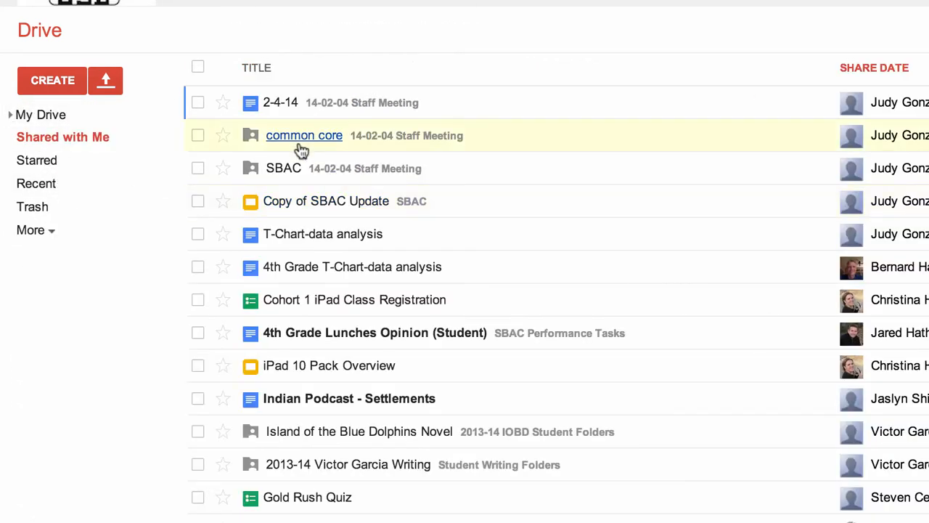
pyautogui.moveTo(304, 138)
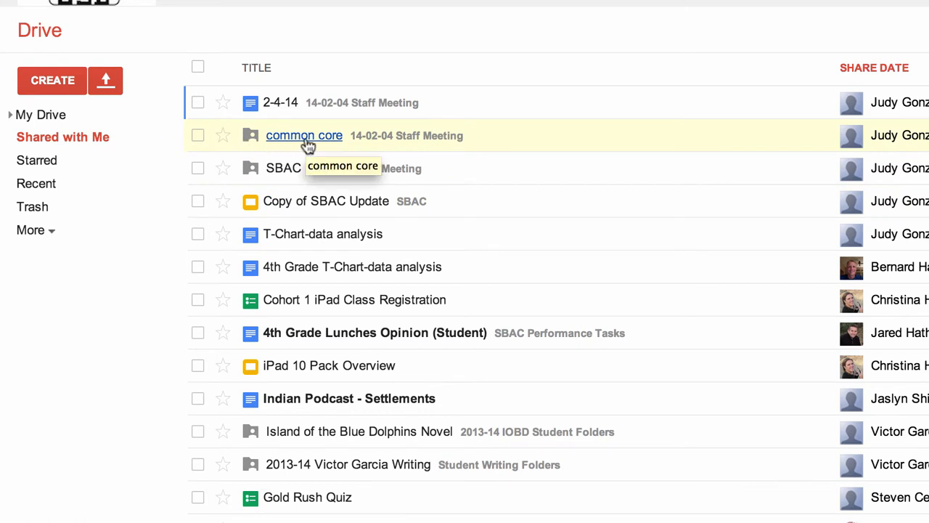
pyautogui.click(304, 135)
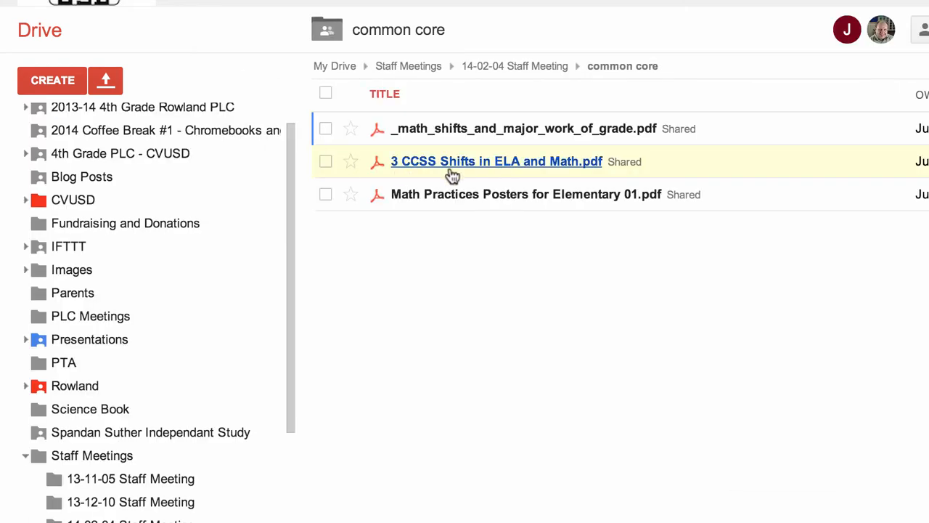
pyautogui.click(326, 129)
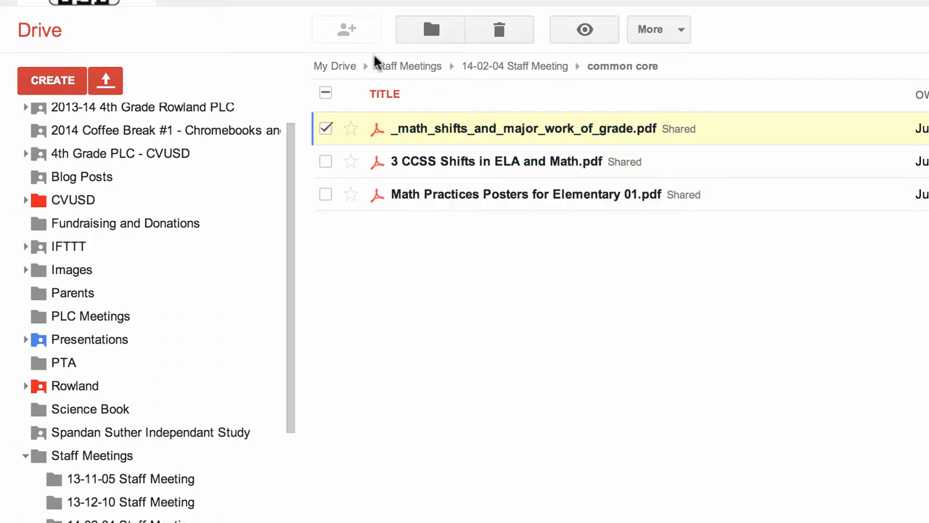
pyautogui.moveTo(385, 36)
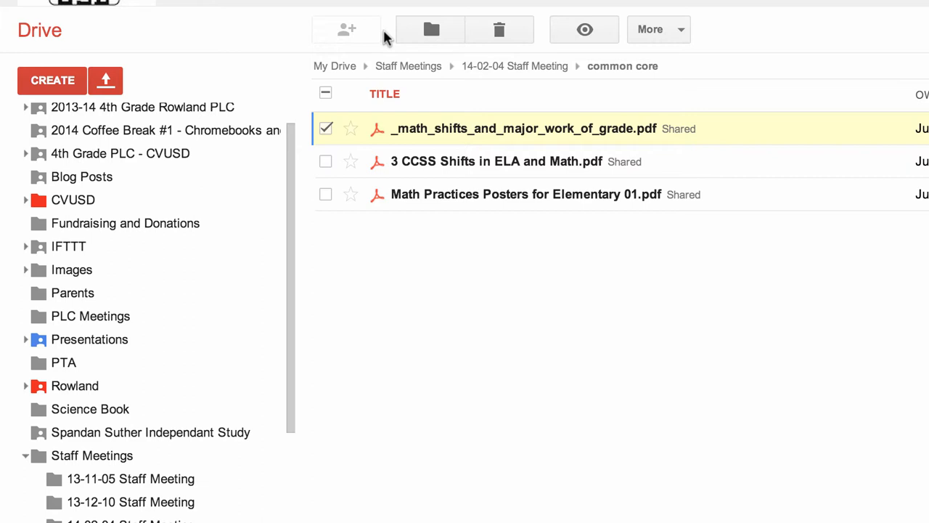
pyautogui.moveTo(287, 198)
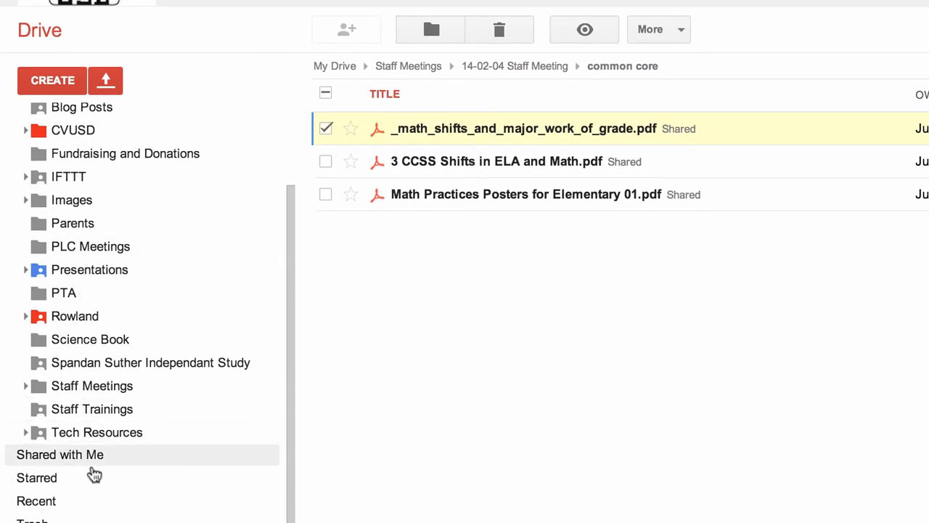
pyautogui.click(60, 453)
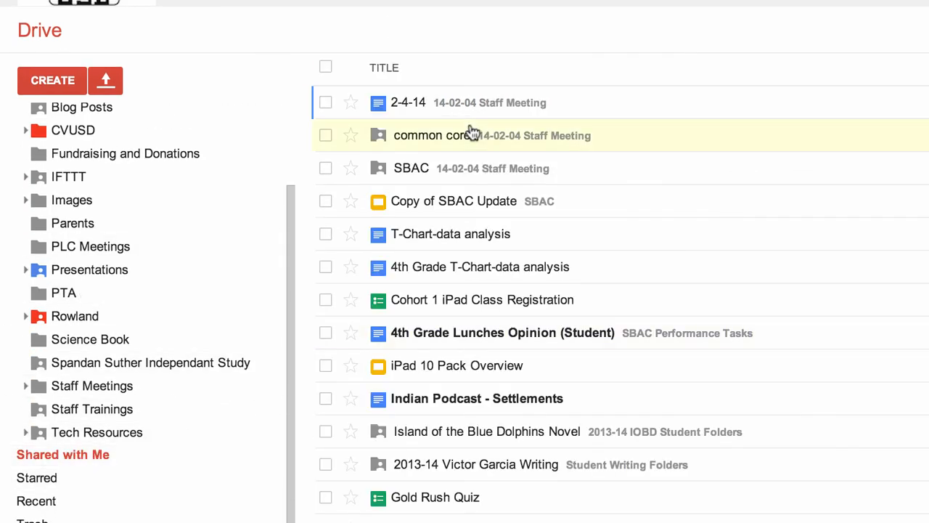